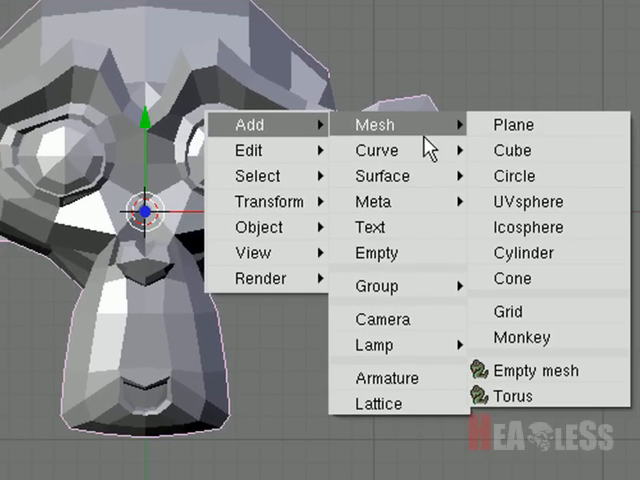
- Add a plane mesh beside the monkey head and bring up the Specials menu
{"action": "left_click", "coordinate": [520, 336]}
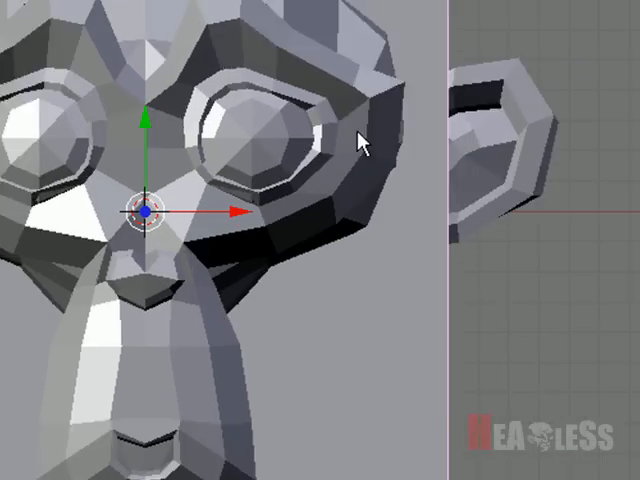
{"action": "scroll", "scroll_direction": "down", "scroll_amount": 3}
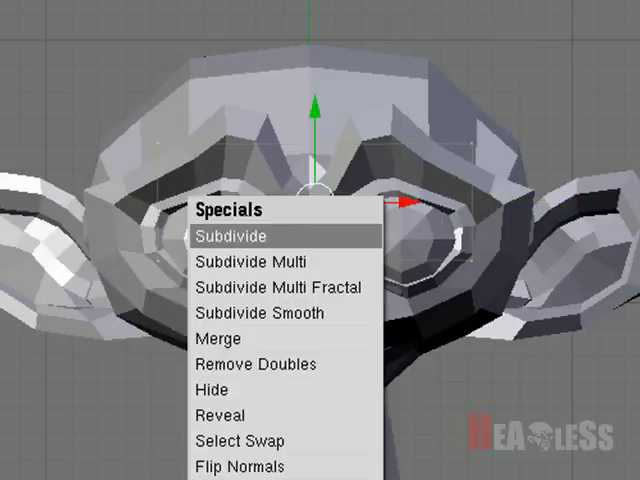
- Subdivide the plane via the Specials menu
{"action": "left_click", "coordinate": [232, 236]}
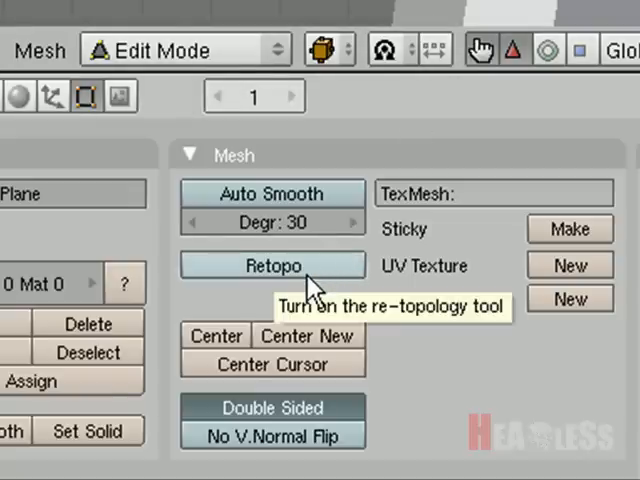
- Enable the Retopo tool in the Mesh panel for the plane
{"action": "left_click", "coordinate": [272, 264]}
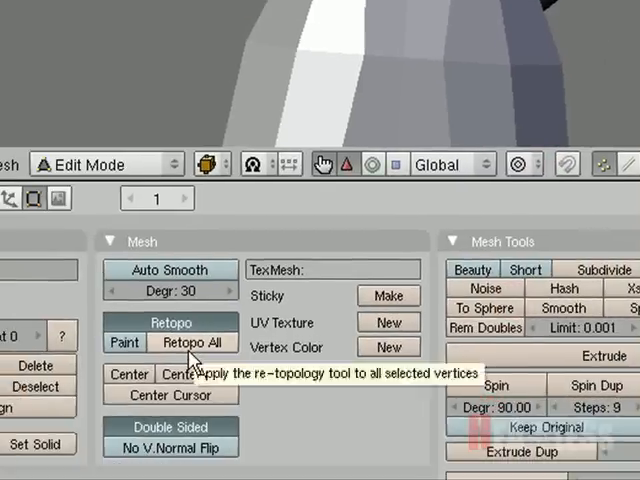
- Apply Retopo All so every selected plane vertex snaps onto the monkey head
{"action": "left_click", "coordinate": [196, 342]}
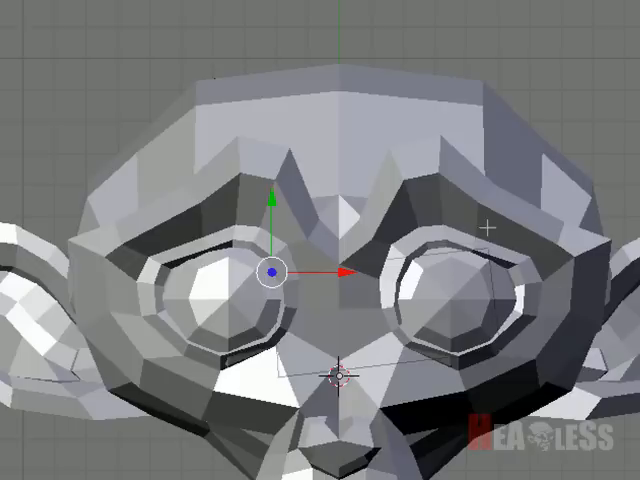
{"action": "mouse_move", "coordinate": [488, 228]}
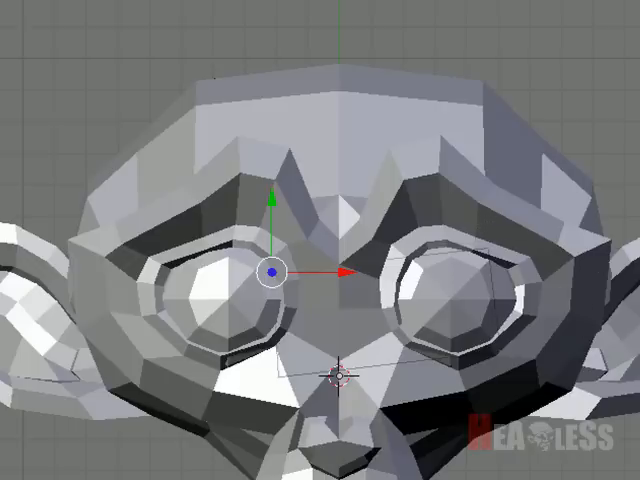
{"action": "mouse_move", "coordinate": [264, 364]}
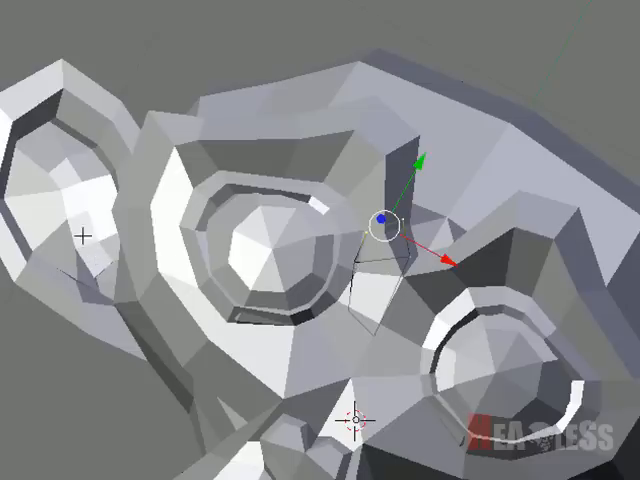
{"action": "mouse_move", "coordinate": [484, 236]}
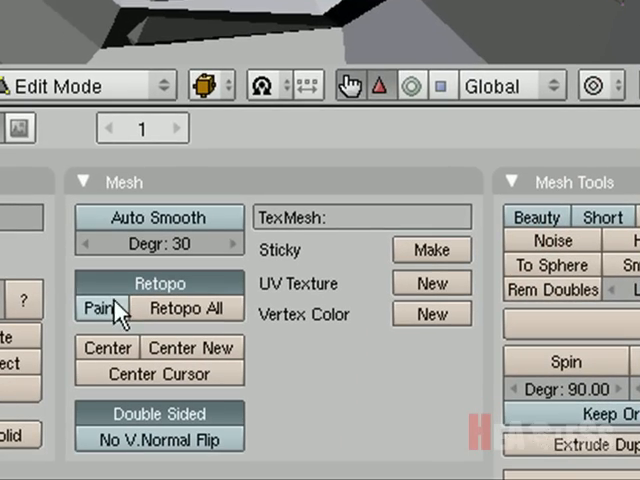
- Switch Retopo to Paint mode for drawing new topology over the head
{"action": "left_click", "coordinate": [100, 308]}
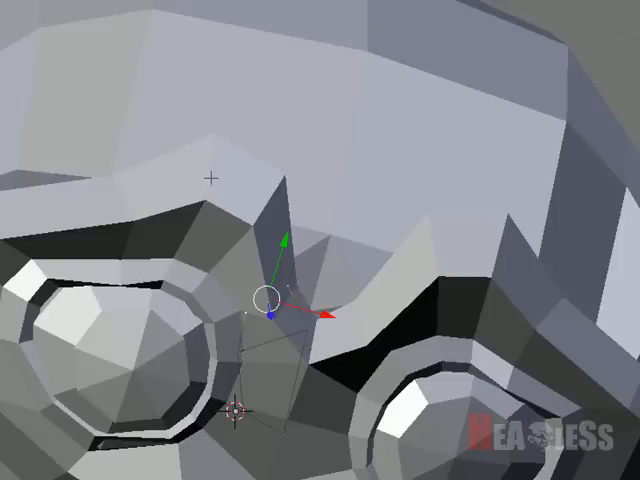
{"action": "mouse_move", "coordinate": [80, 252]}
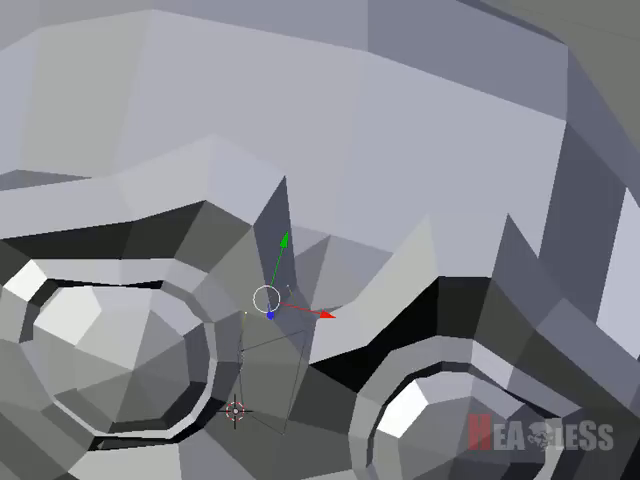
{"action": "mouse_move", "coordinate": [144, 168]}
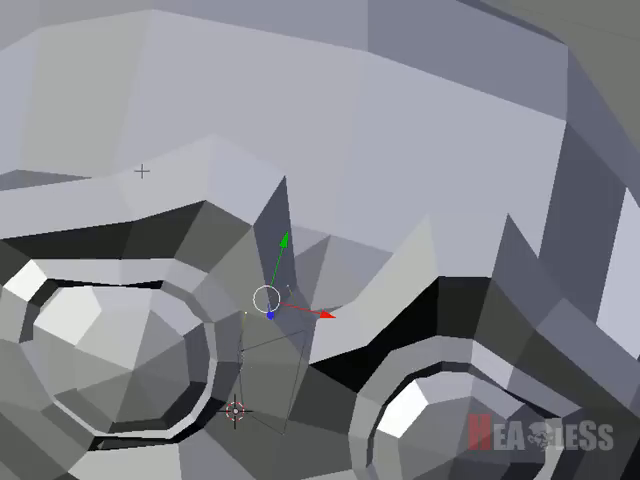